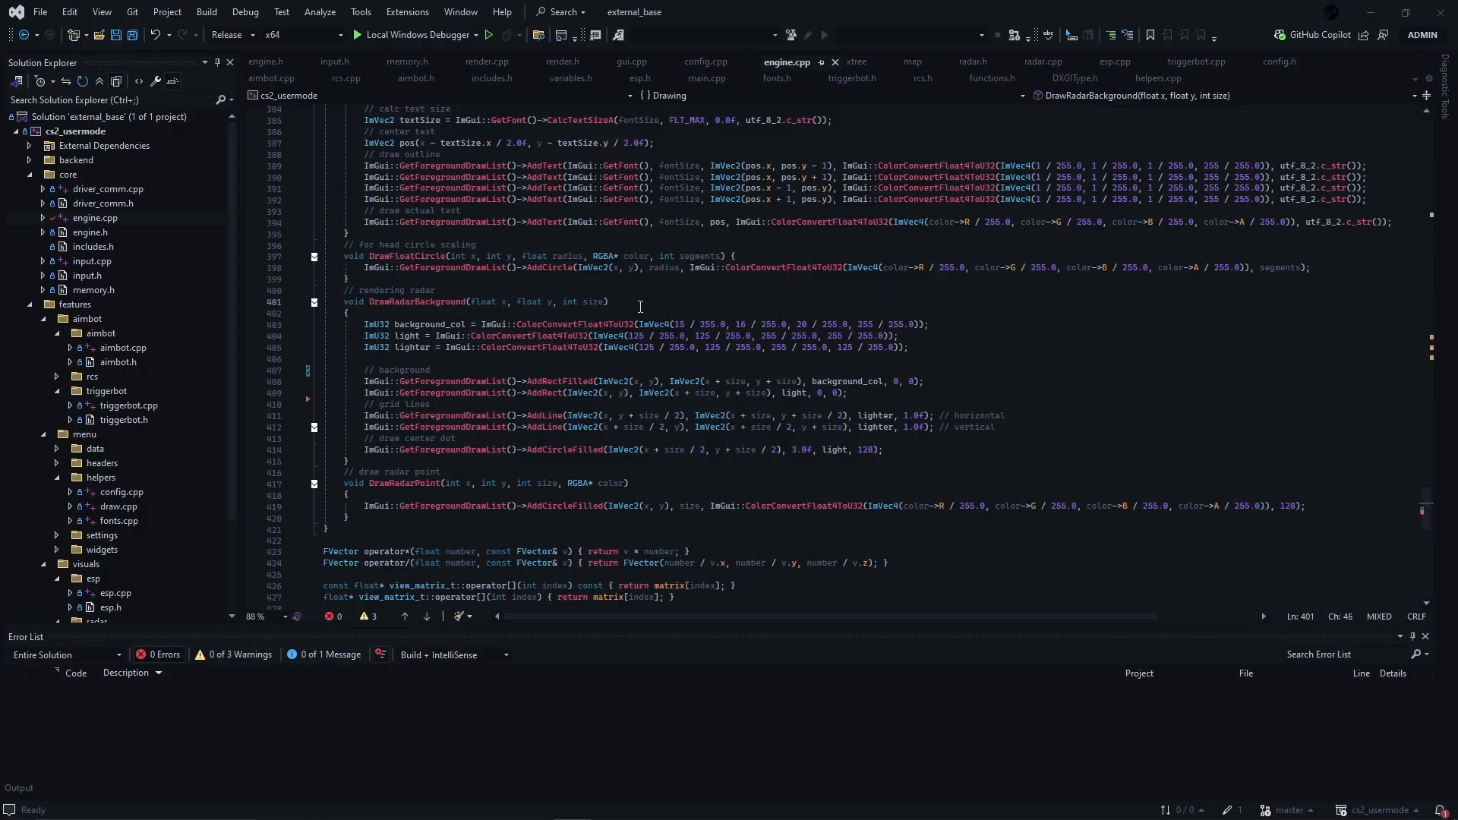
Step: Bring up radar.cpp and reveal the RenderRadar function's starting-point setup and render loop
double_click(584, 301)
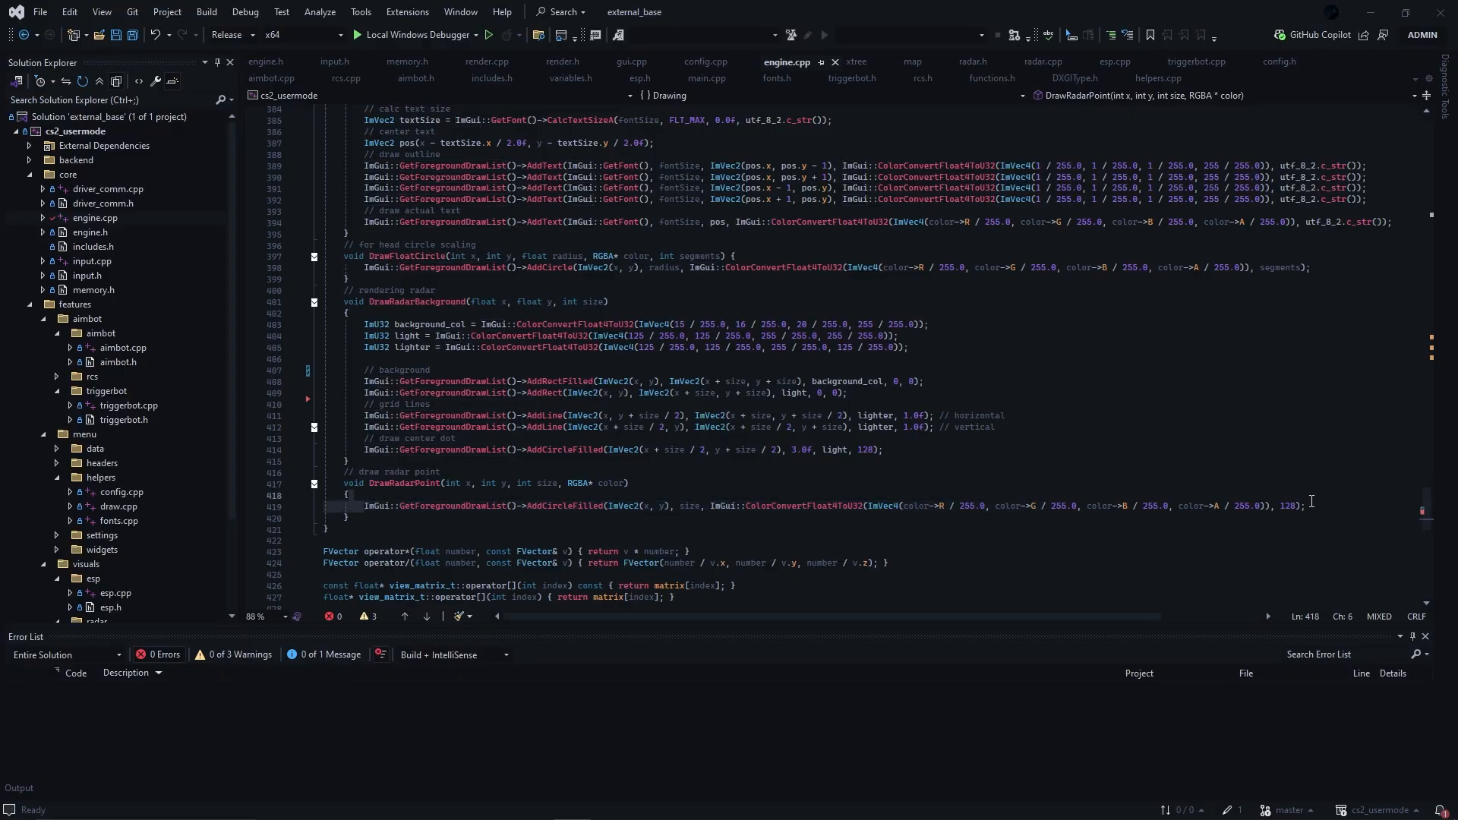
double_click(1288, 505)
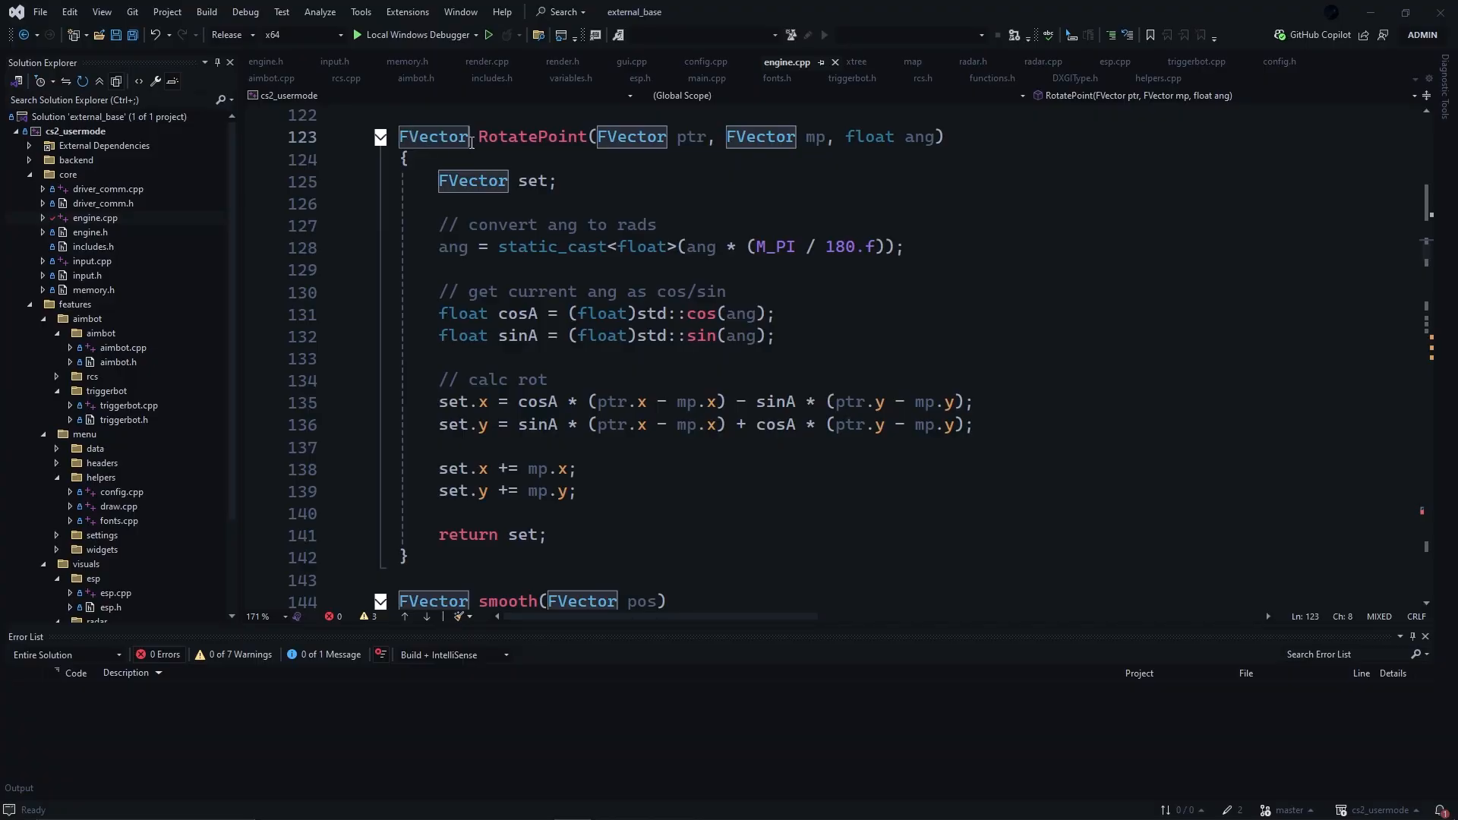
mouse_move(794, 226)
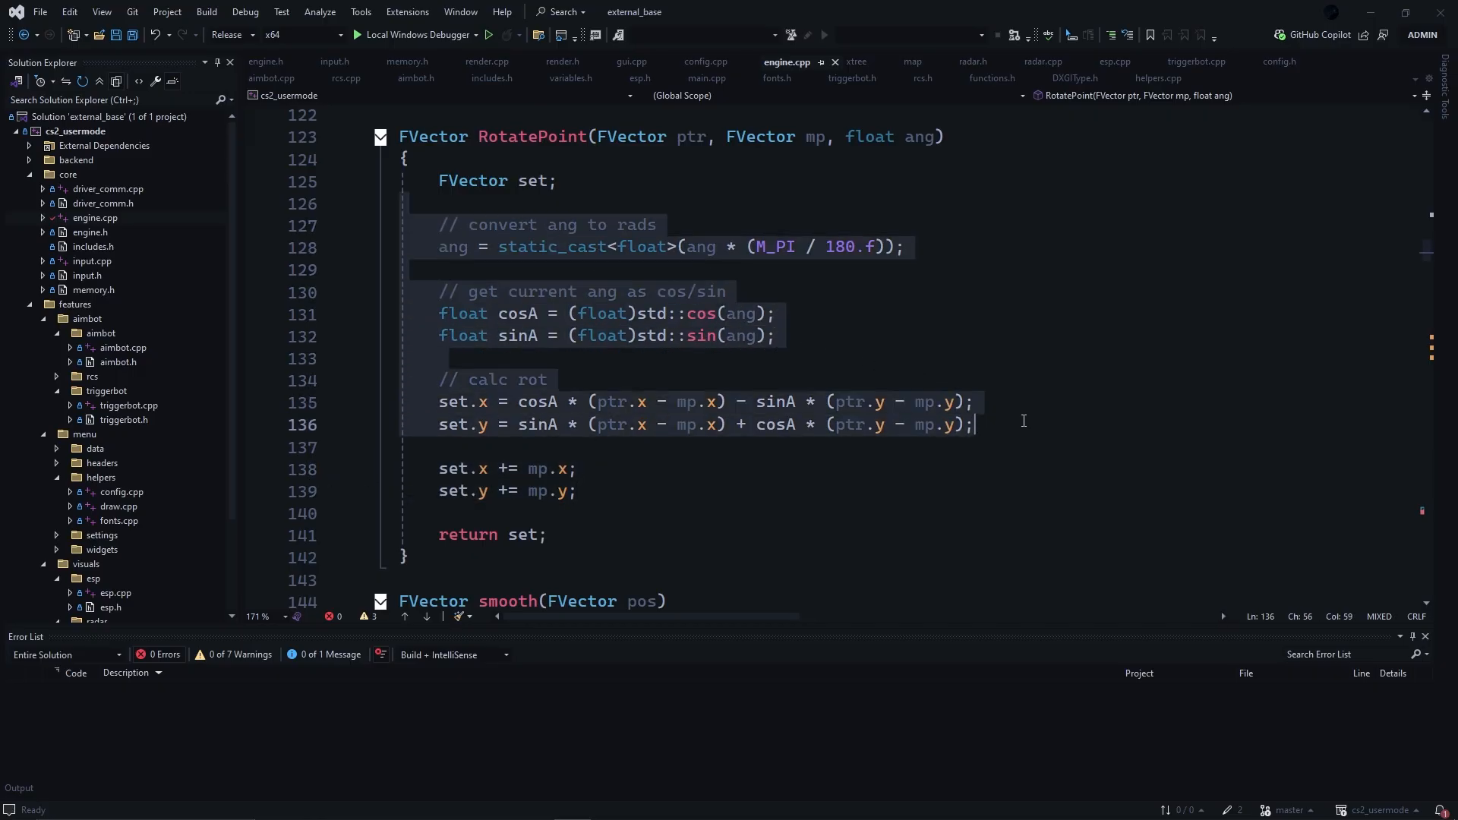
left_click(863, 242)
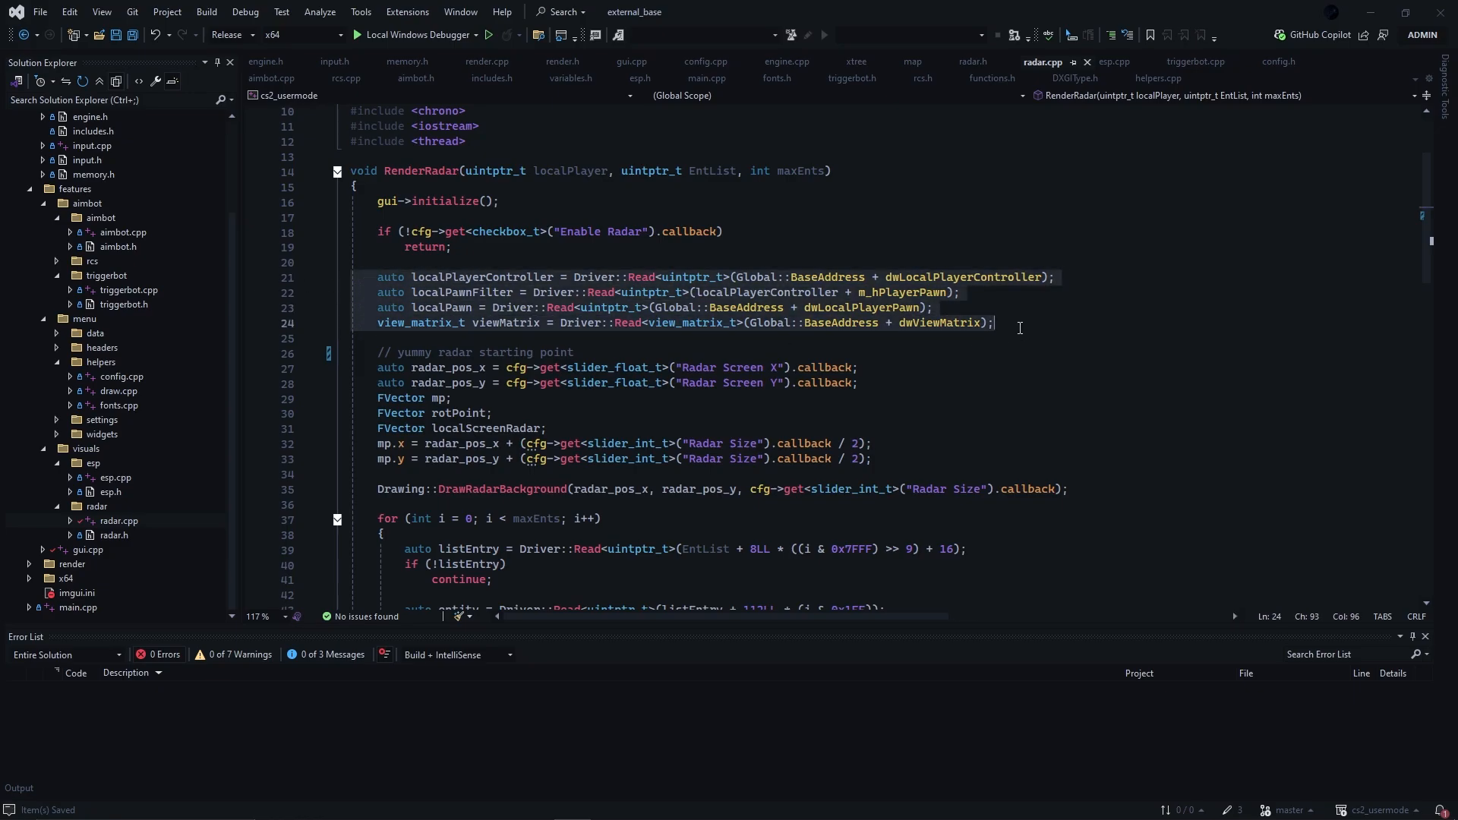
left_click(901, 461)
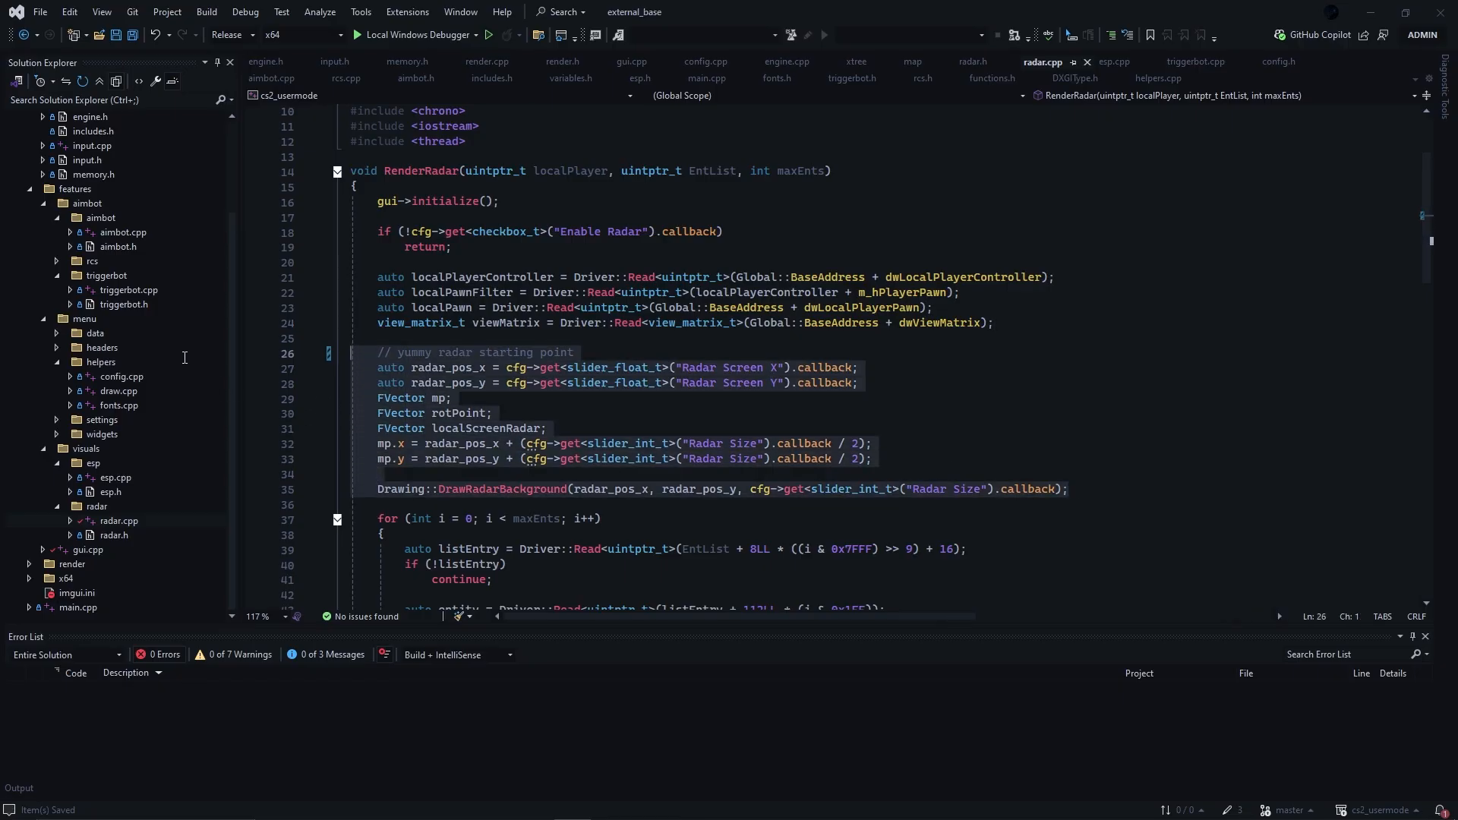
mouse_move(1012, 500)
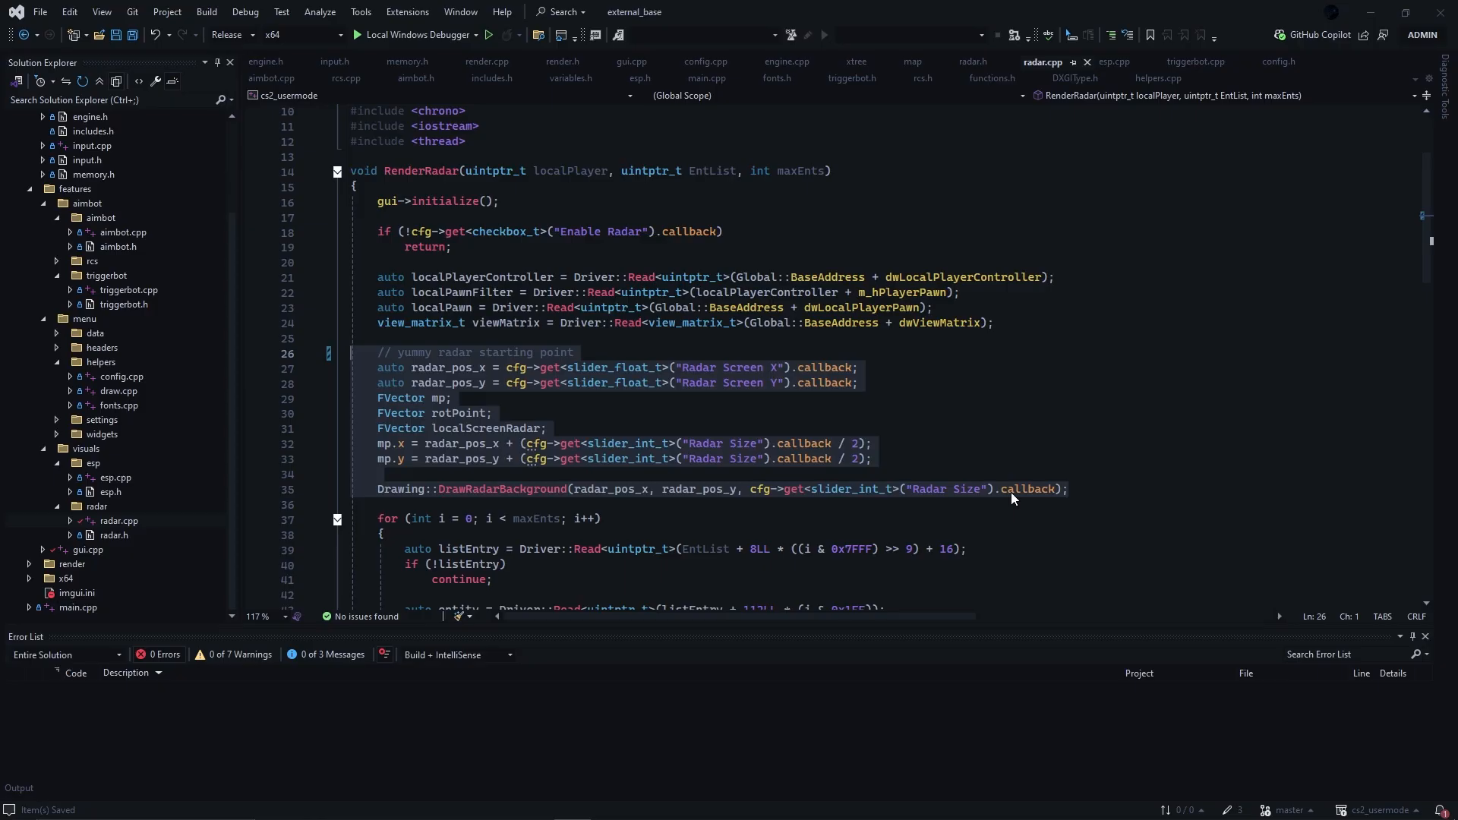
mouse_move(987, 469)
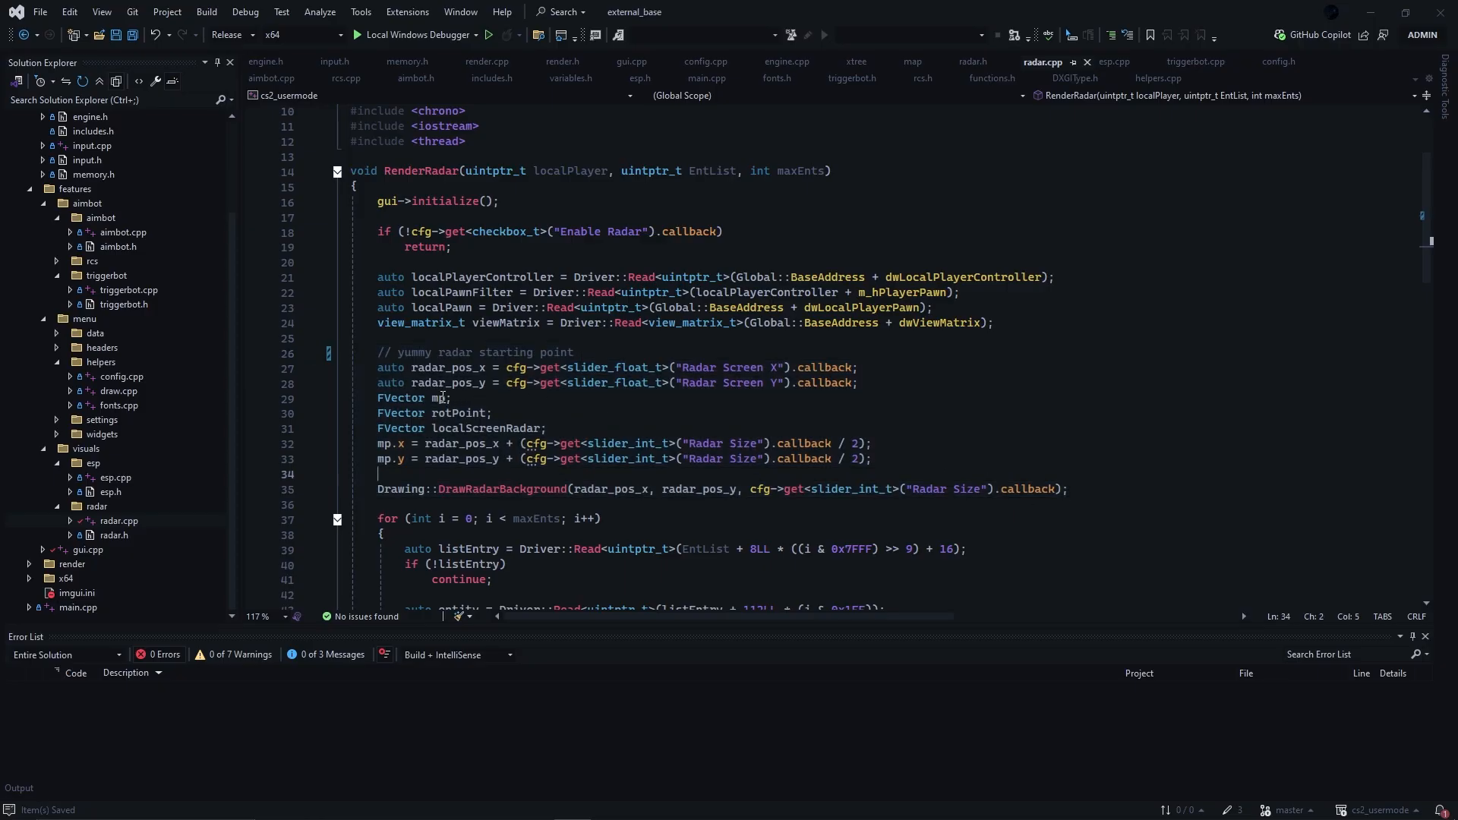
scroll("down", 3)
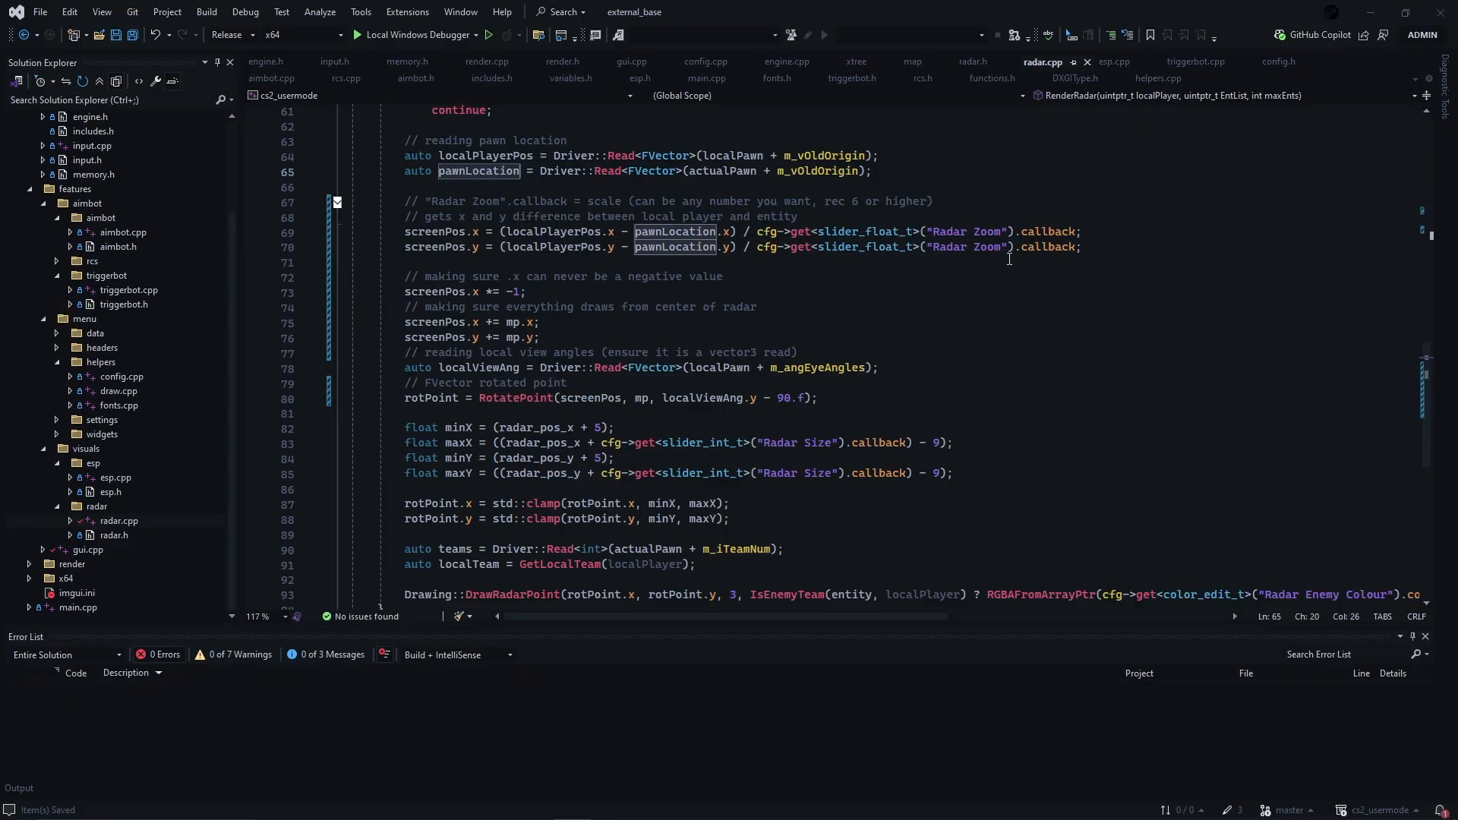
left_click(500, 217)
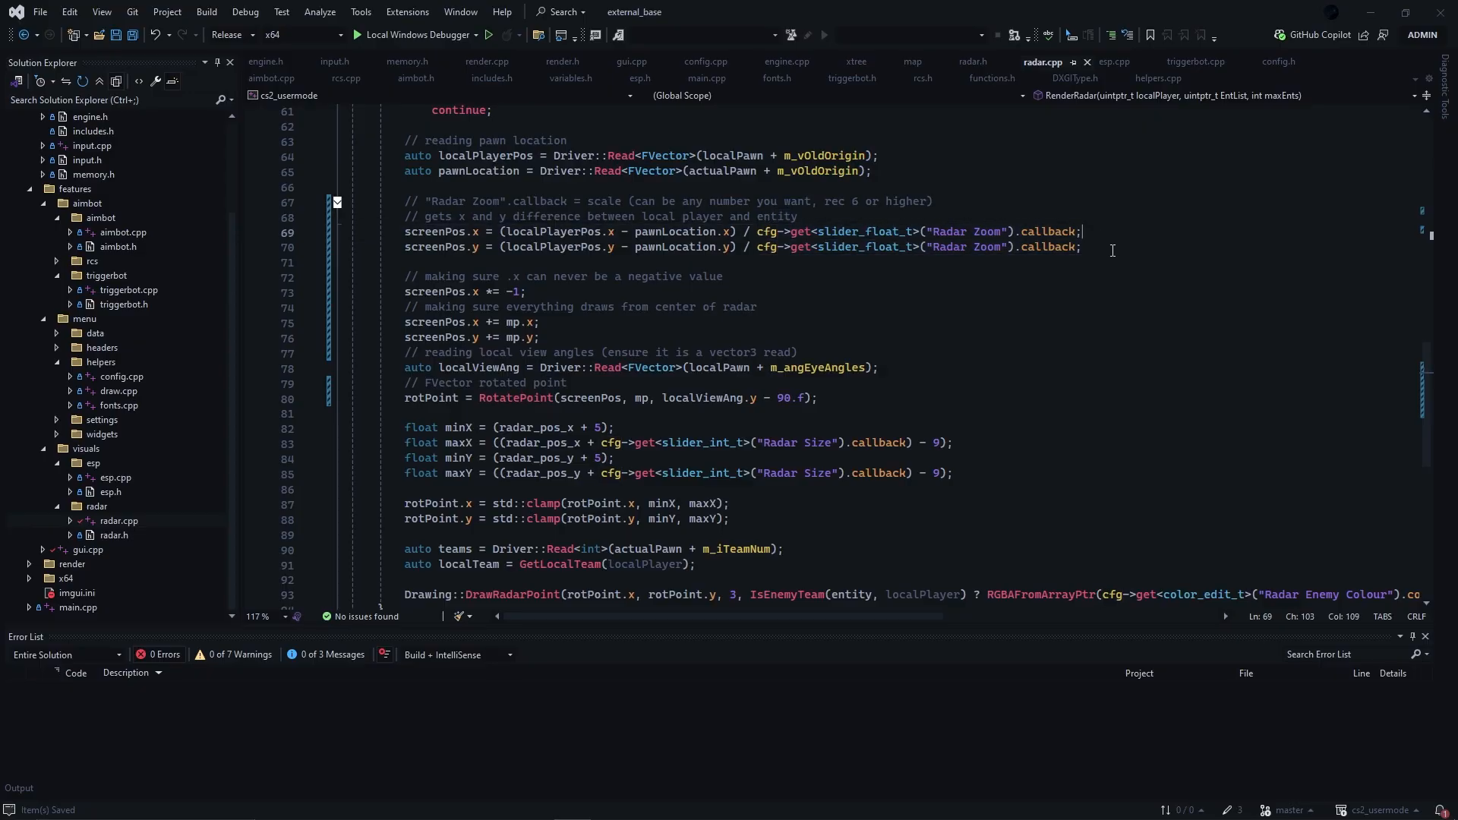
left_click(794, 215)
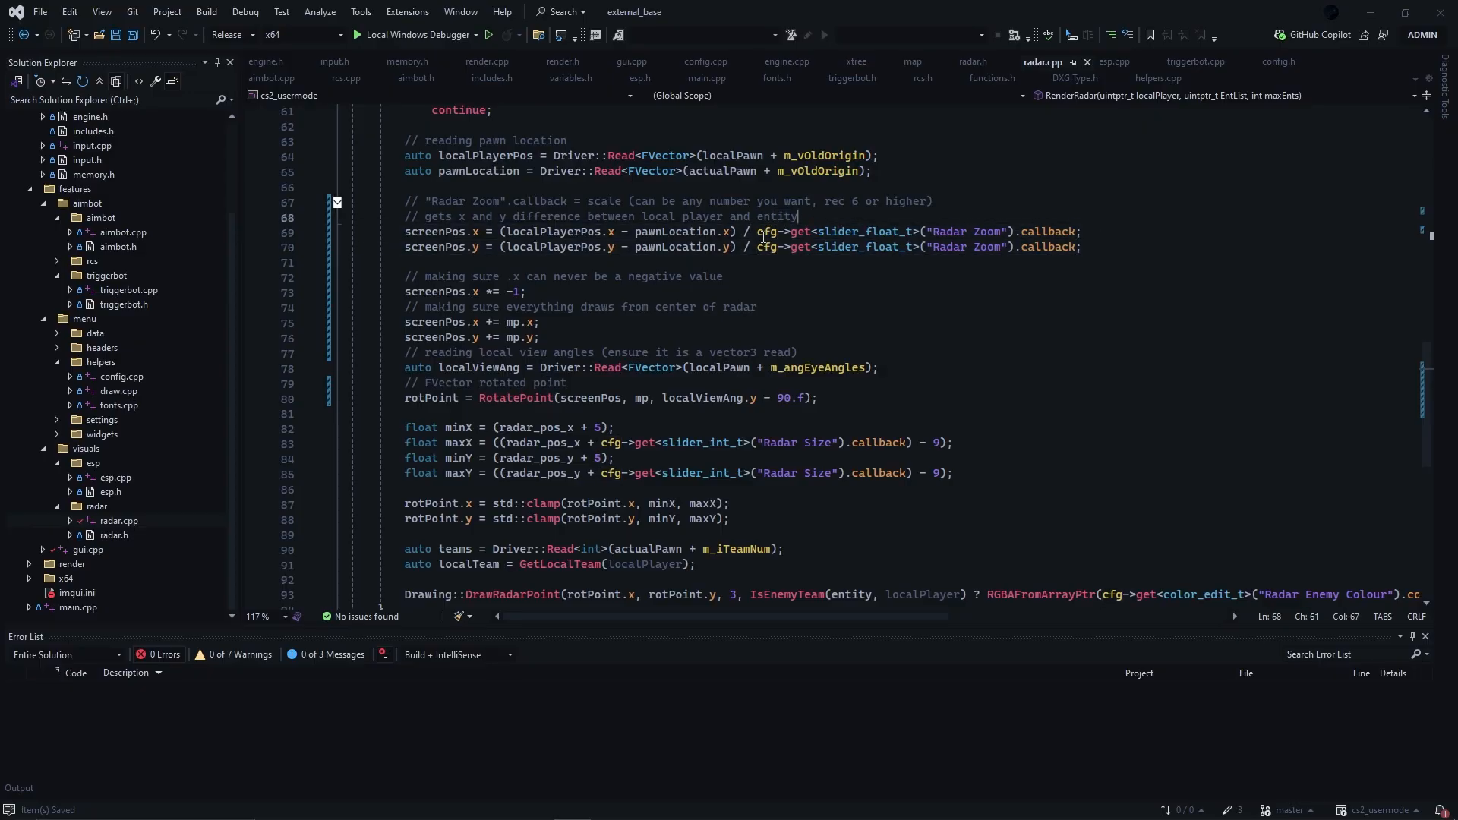
left_click_drag(756, 231, 1082, 248)
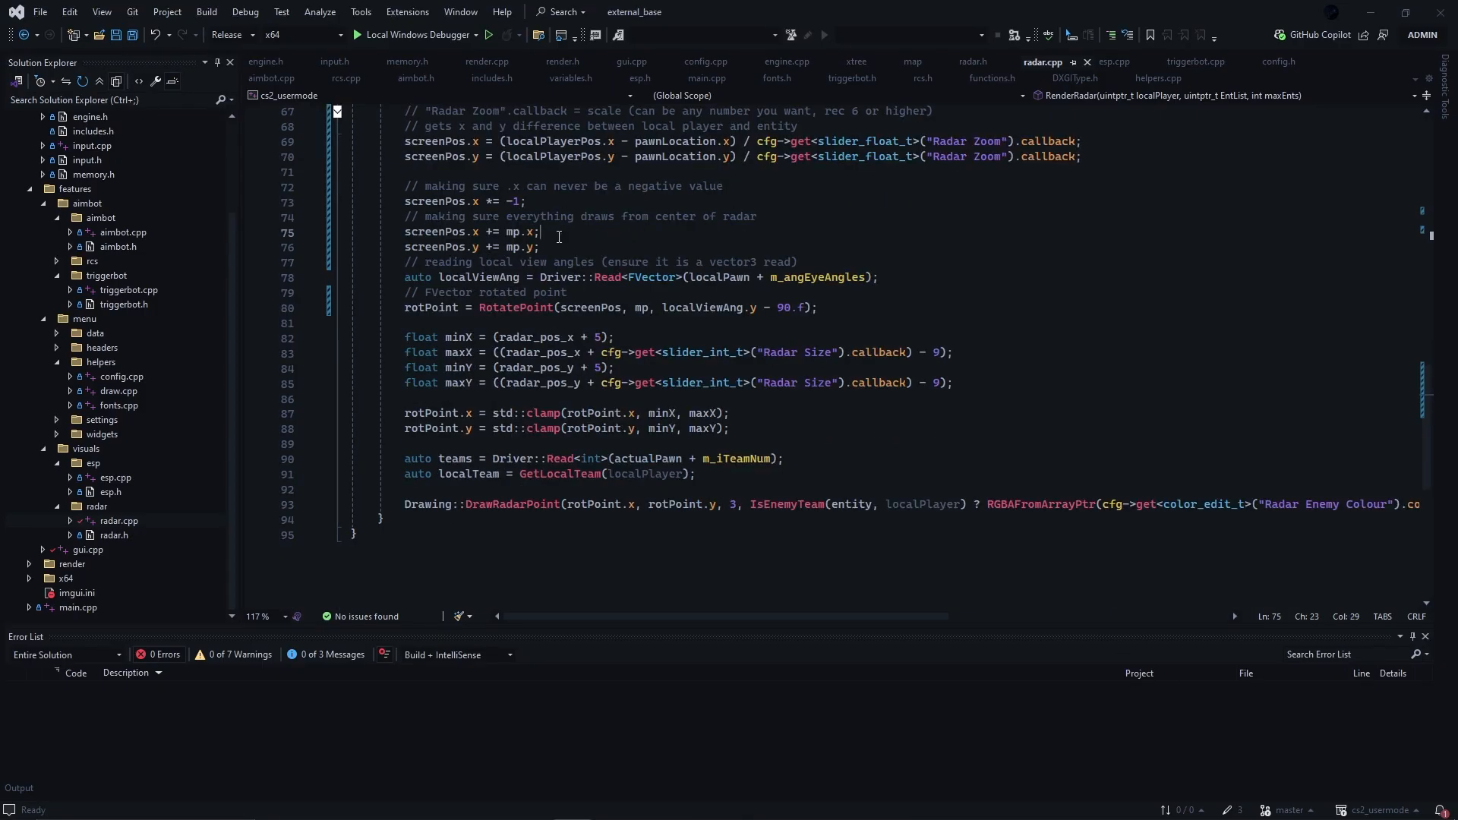
mouse_move(433, 201)
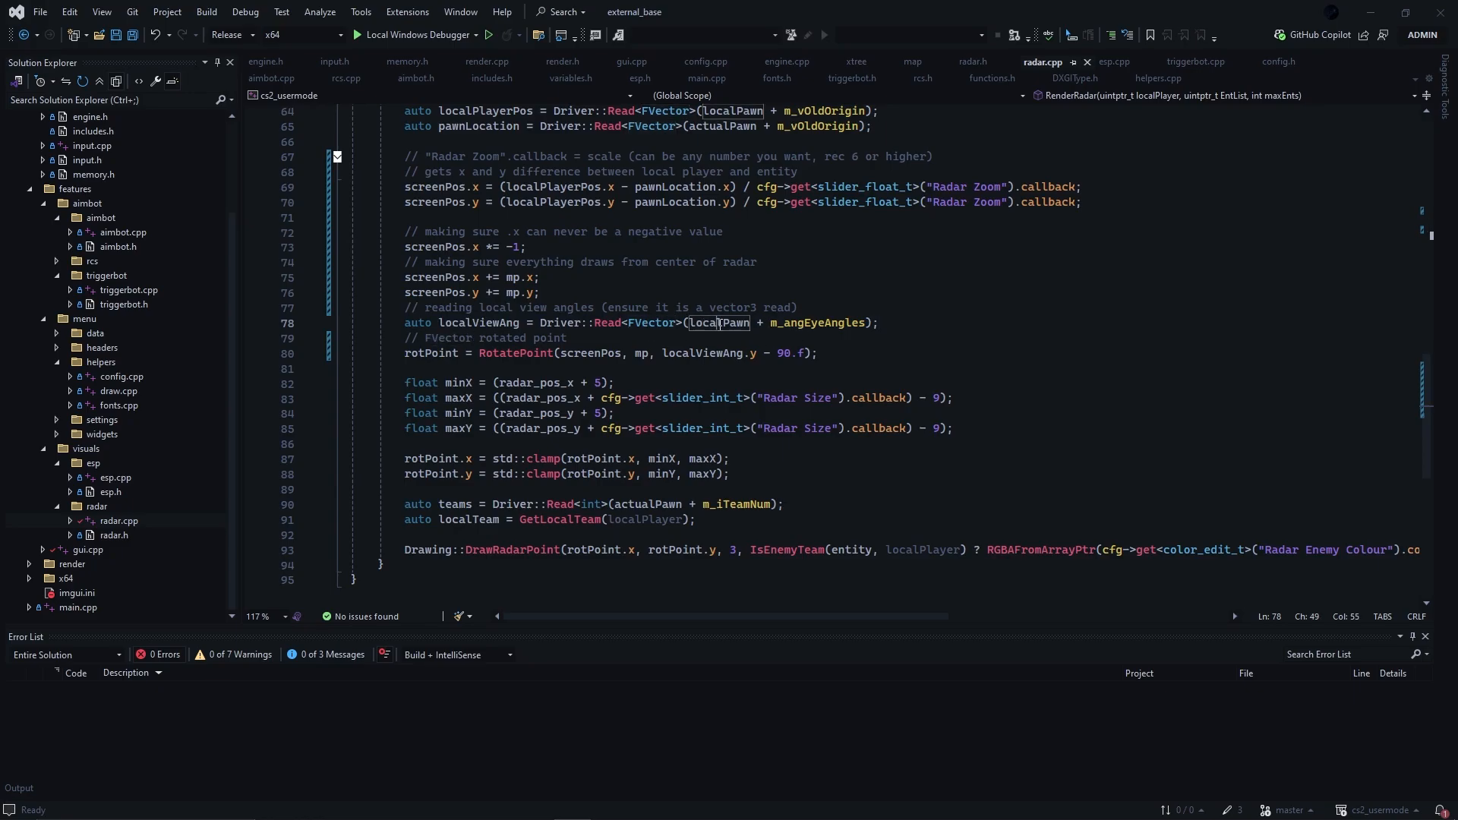
double_click(818, 322)
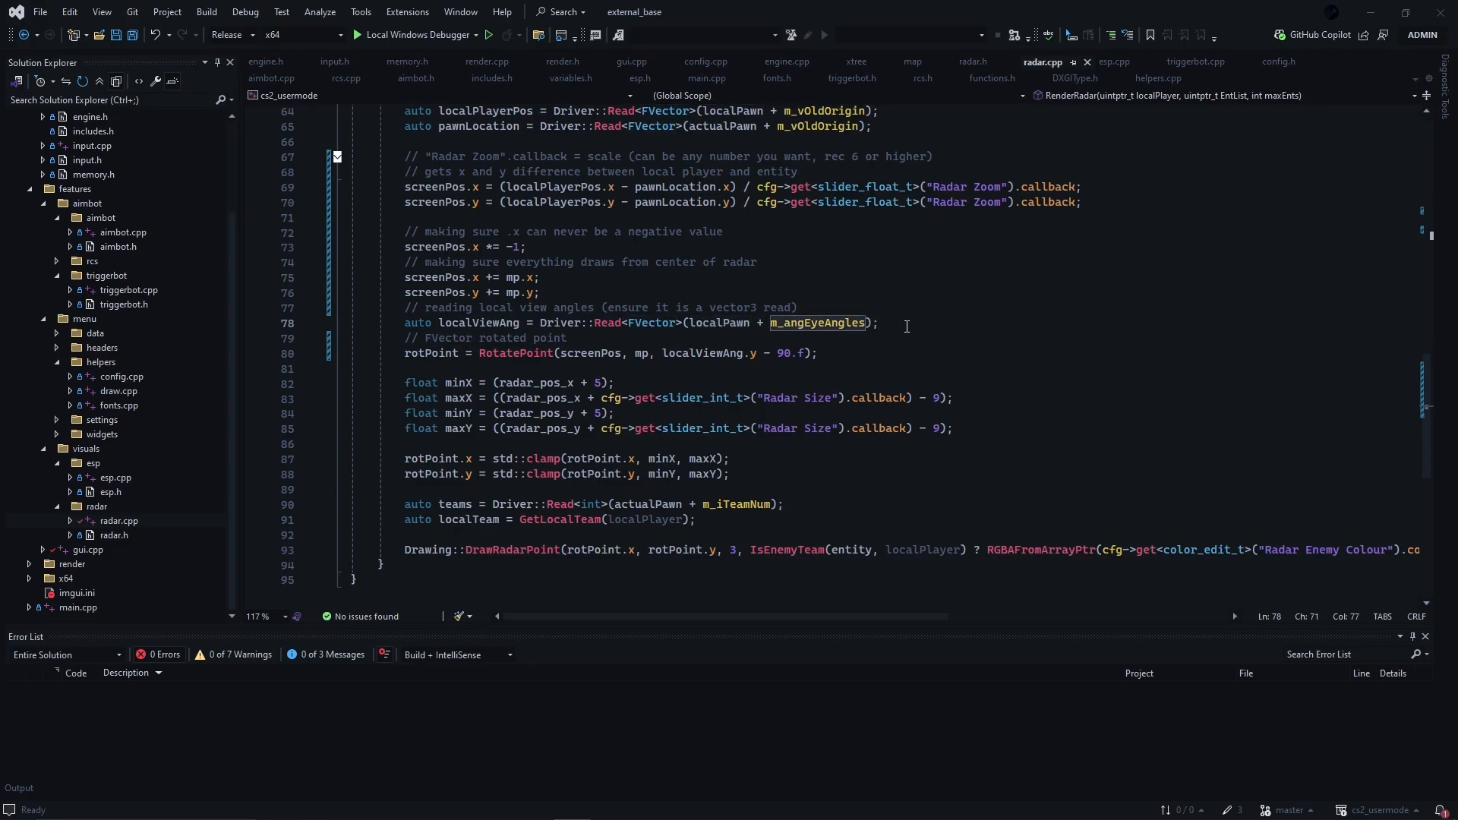
mouse_move(421, 354)
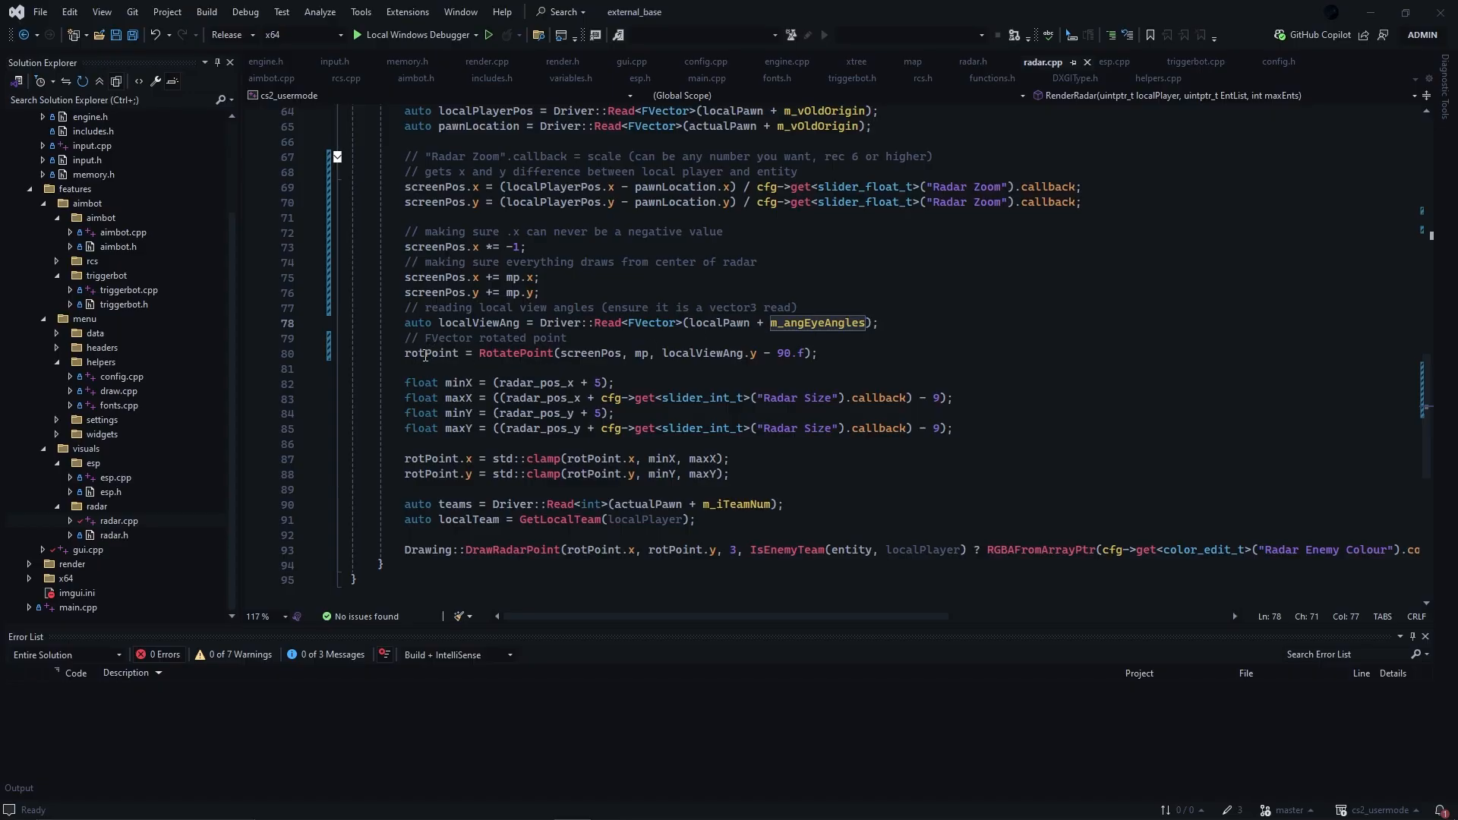
left_click(430, 353)
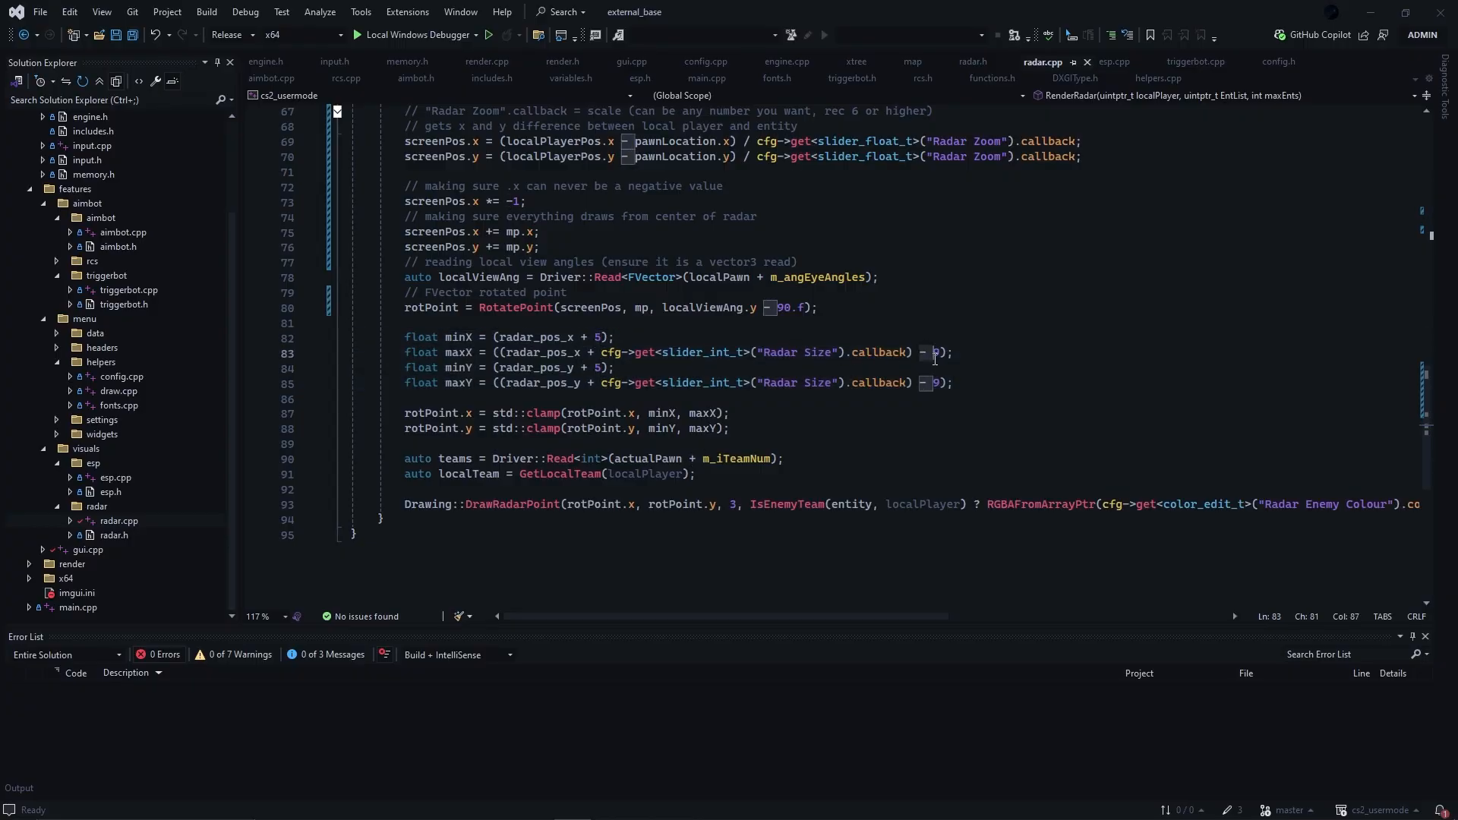
left_click(954, 352)
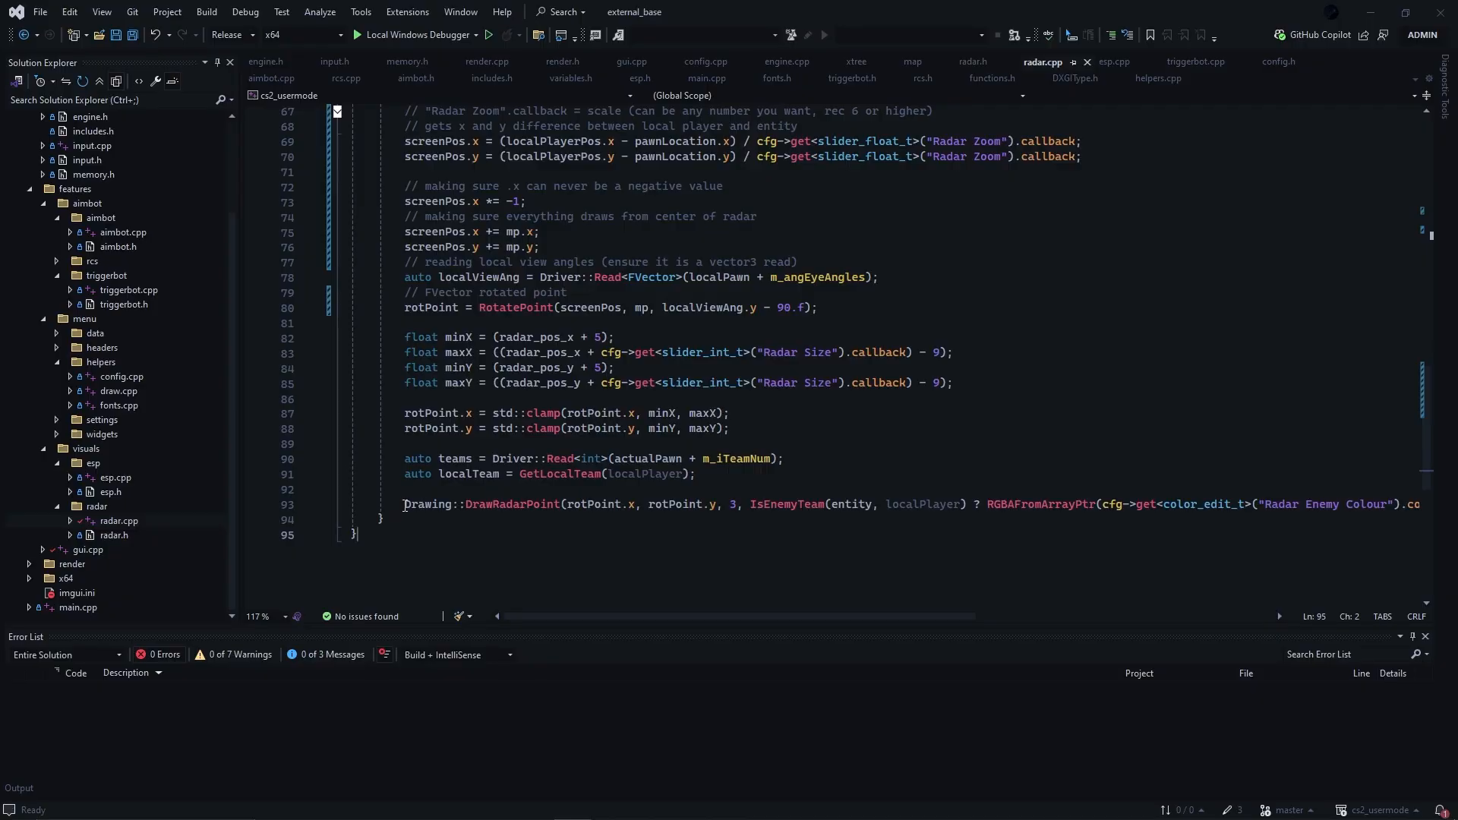
double_click(515, 504)
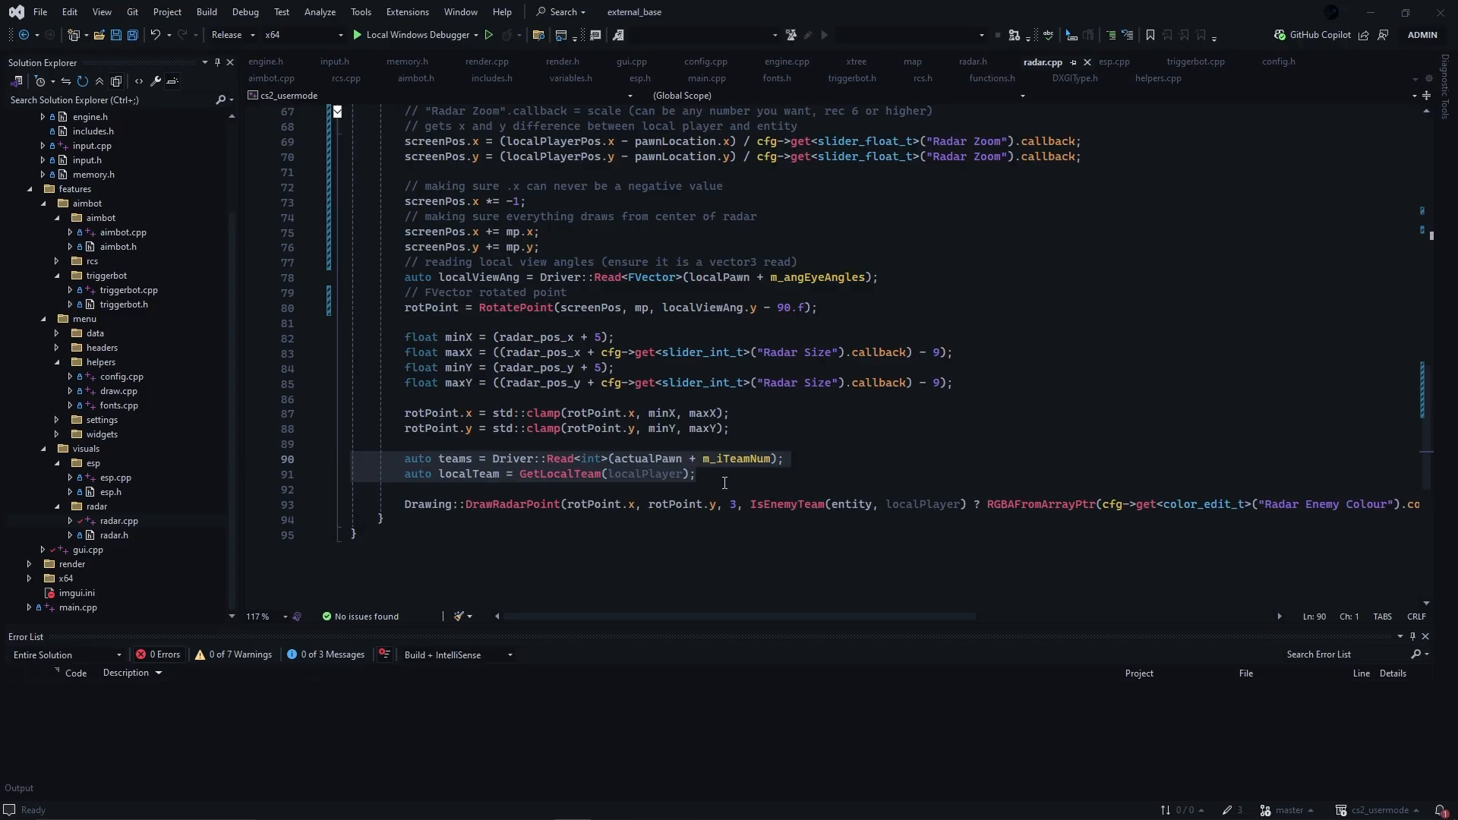
double_click(559, 474)
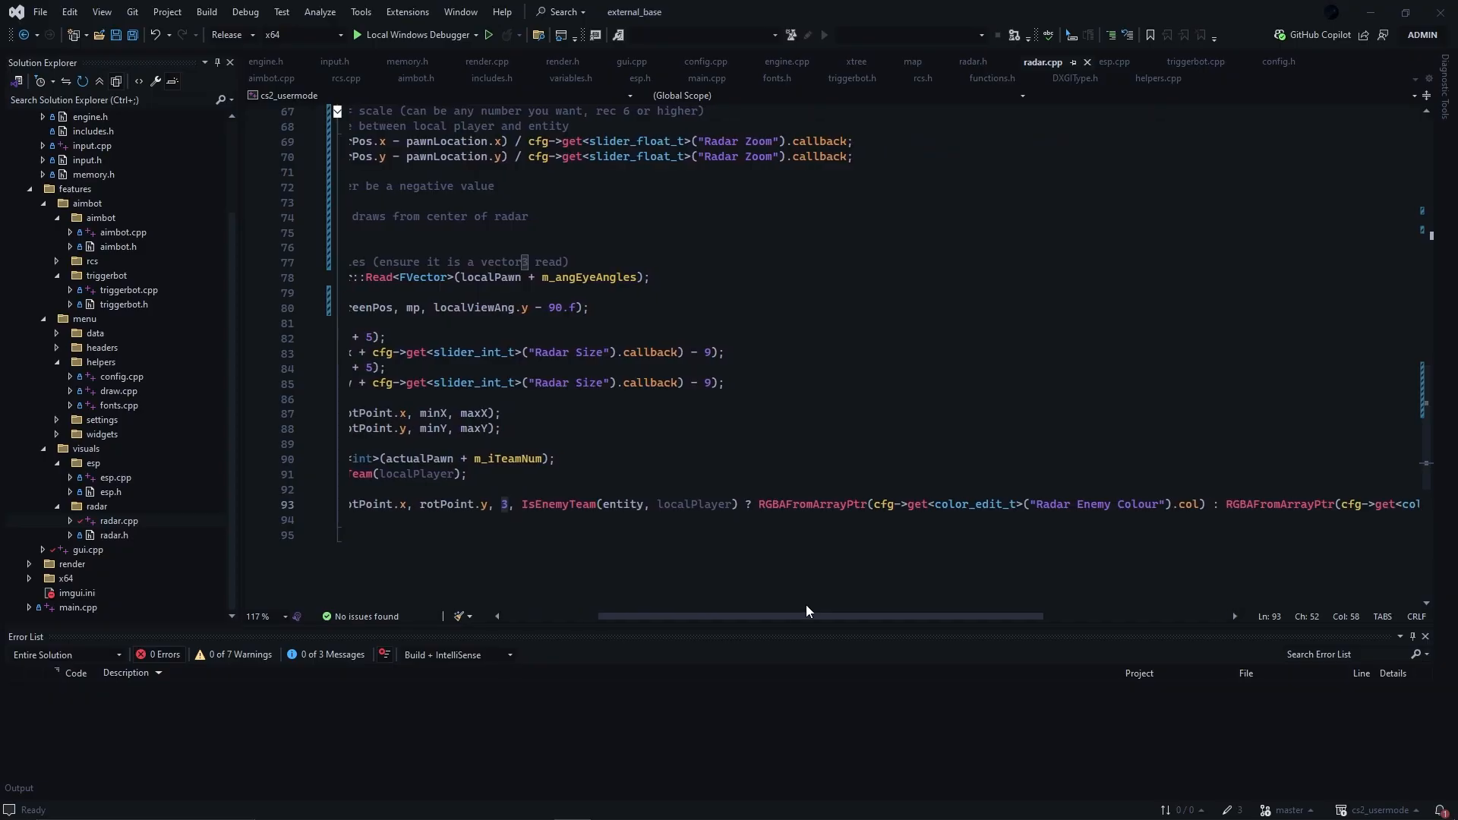
double_click(558, 504)
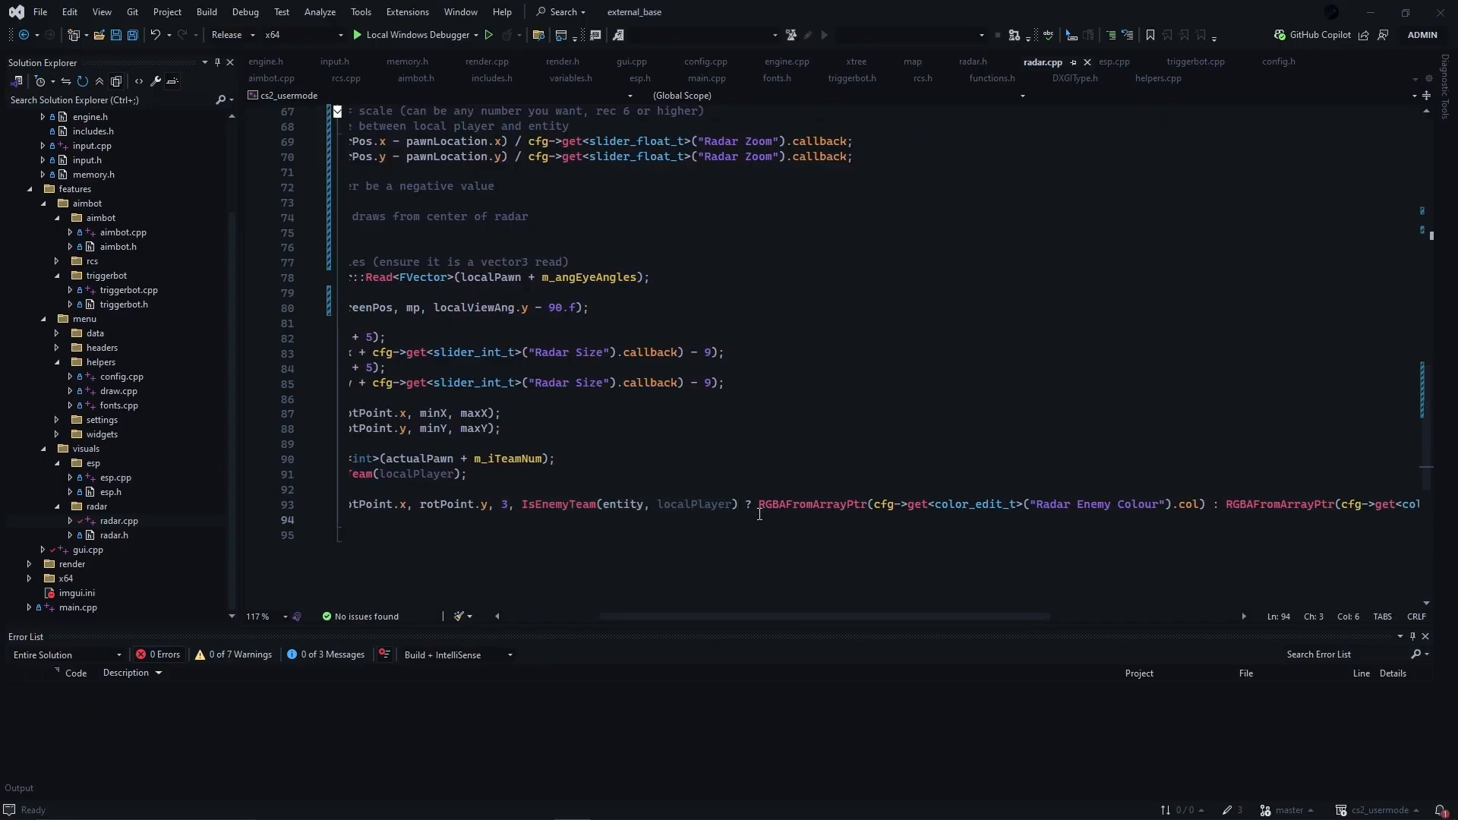
left_click(953, 609)
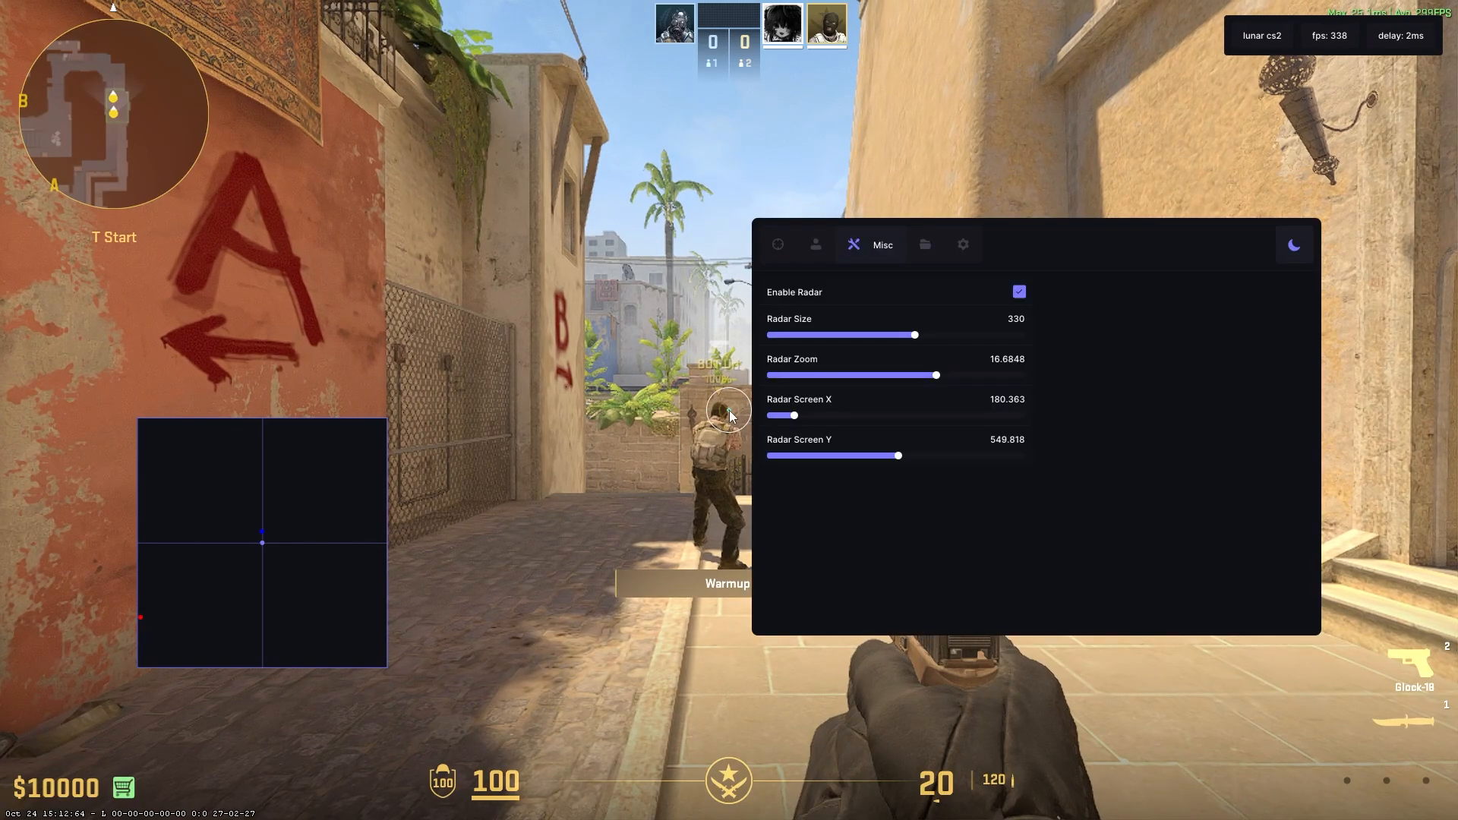
Step: Adjust the Radar Size slider through 269 and 441, settling on 344
left_click_drag(913, 334, 890, 334)
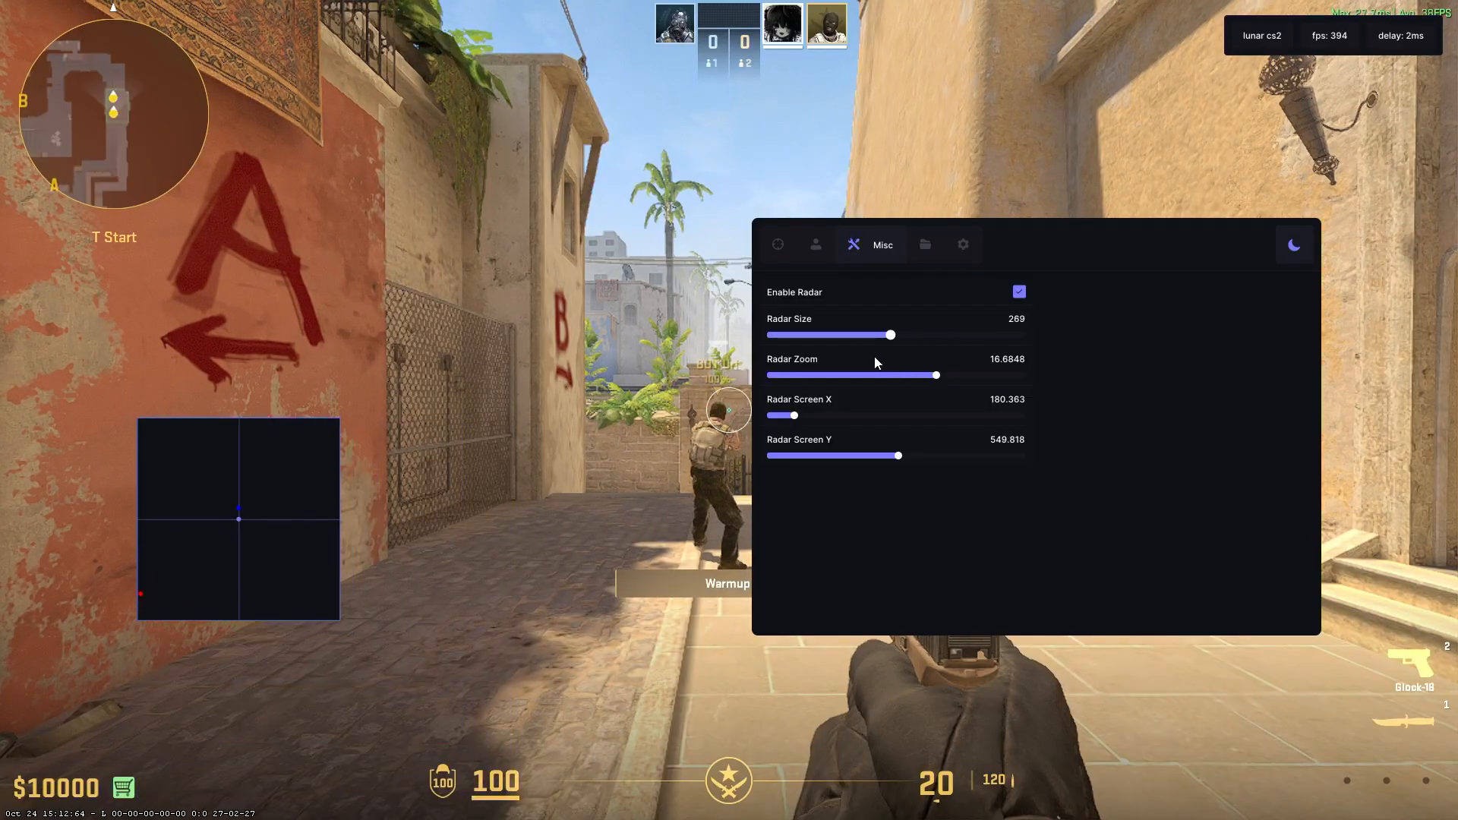
left_click_drag(890, 334, 976, 334)
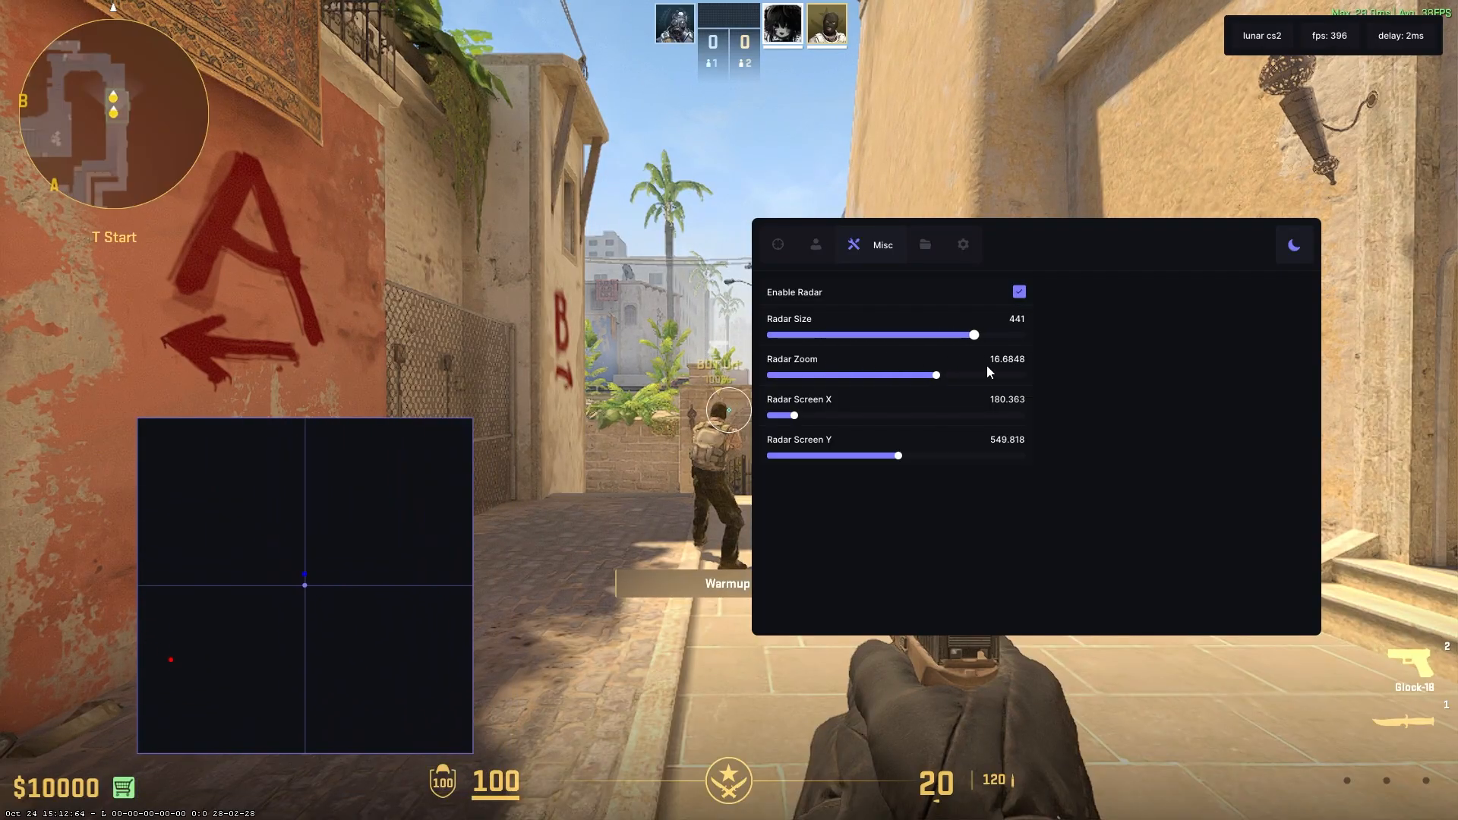
left_click_drag(975, 334, 859, 334)
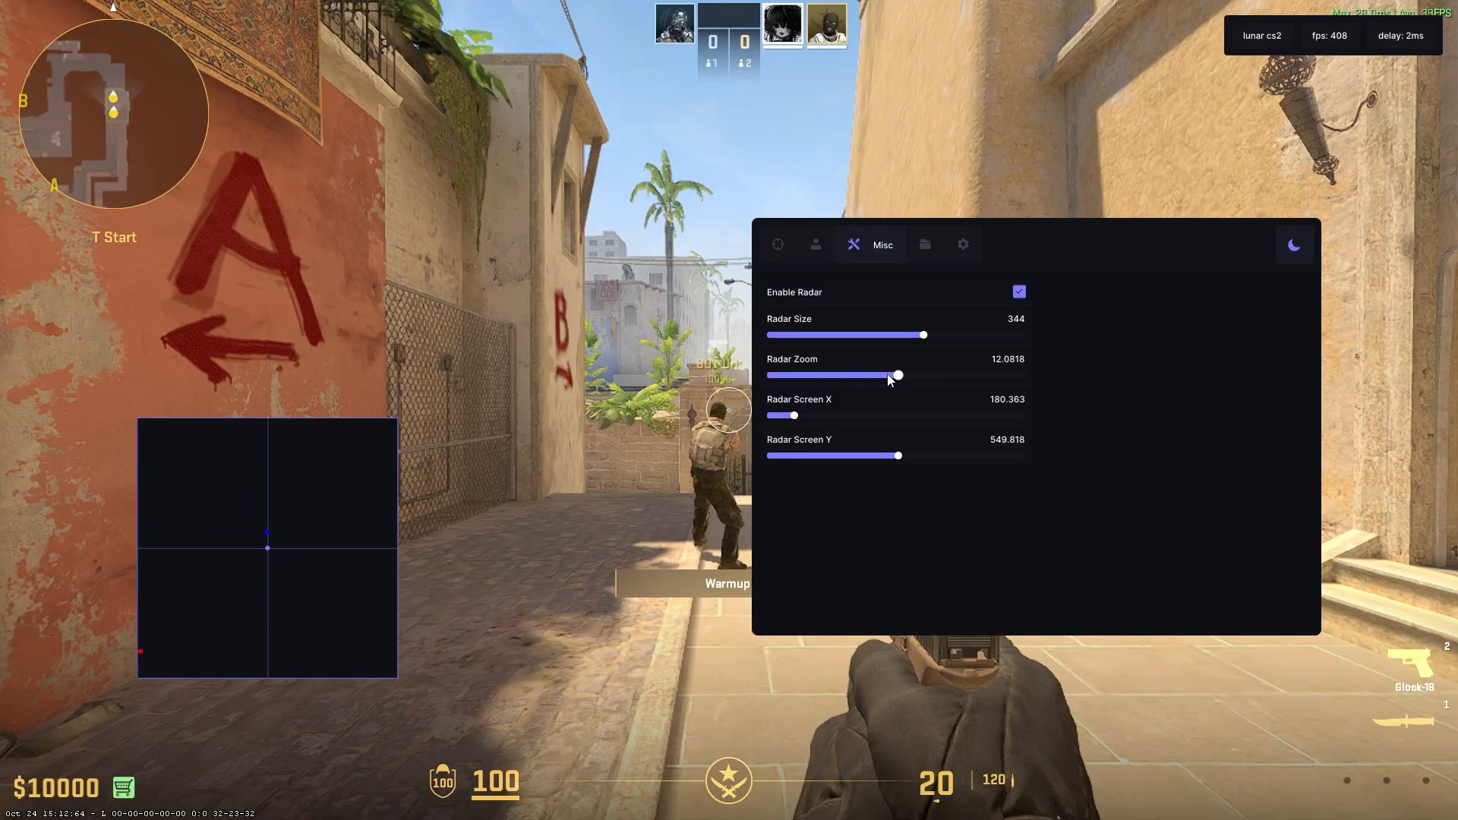
Step: Adjust the Radar Zoom slider through 13 and 25, settling on about 8.07
left_click_drag(898, 375, 885, 375)
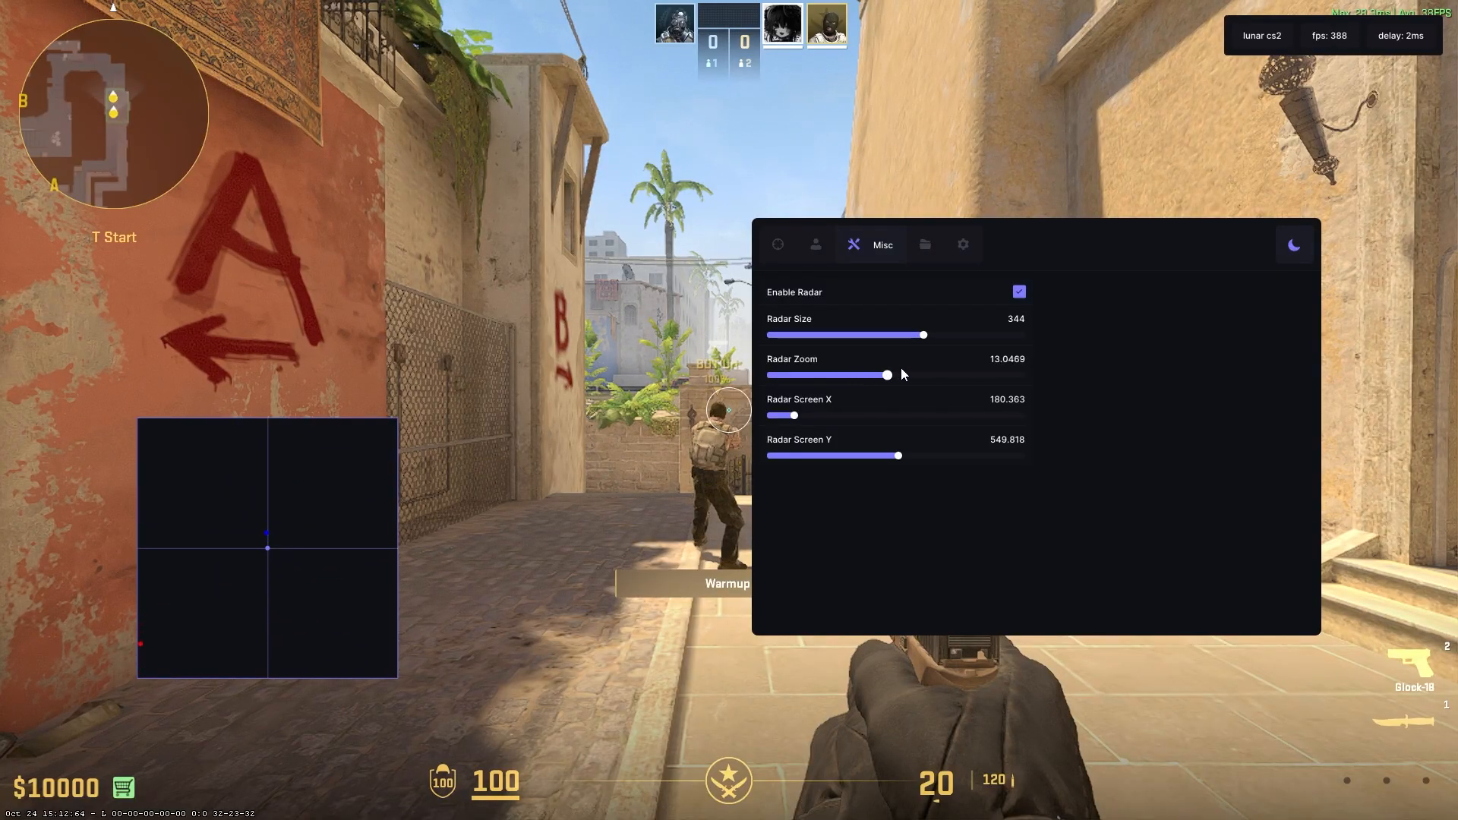
left_click_drag(886, 375, 1021, 375)
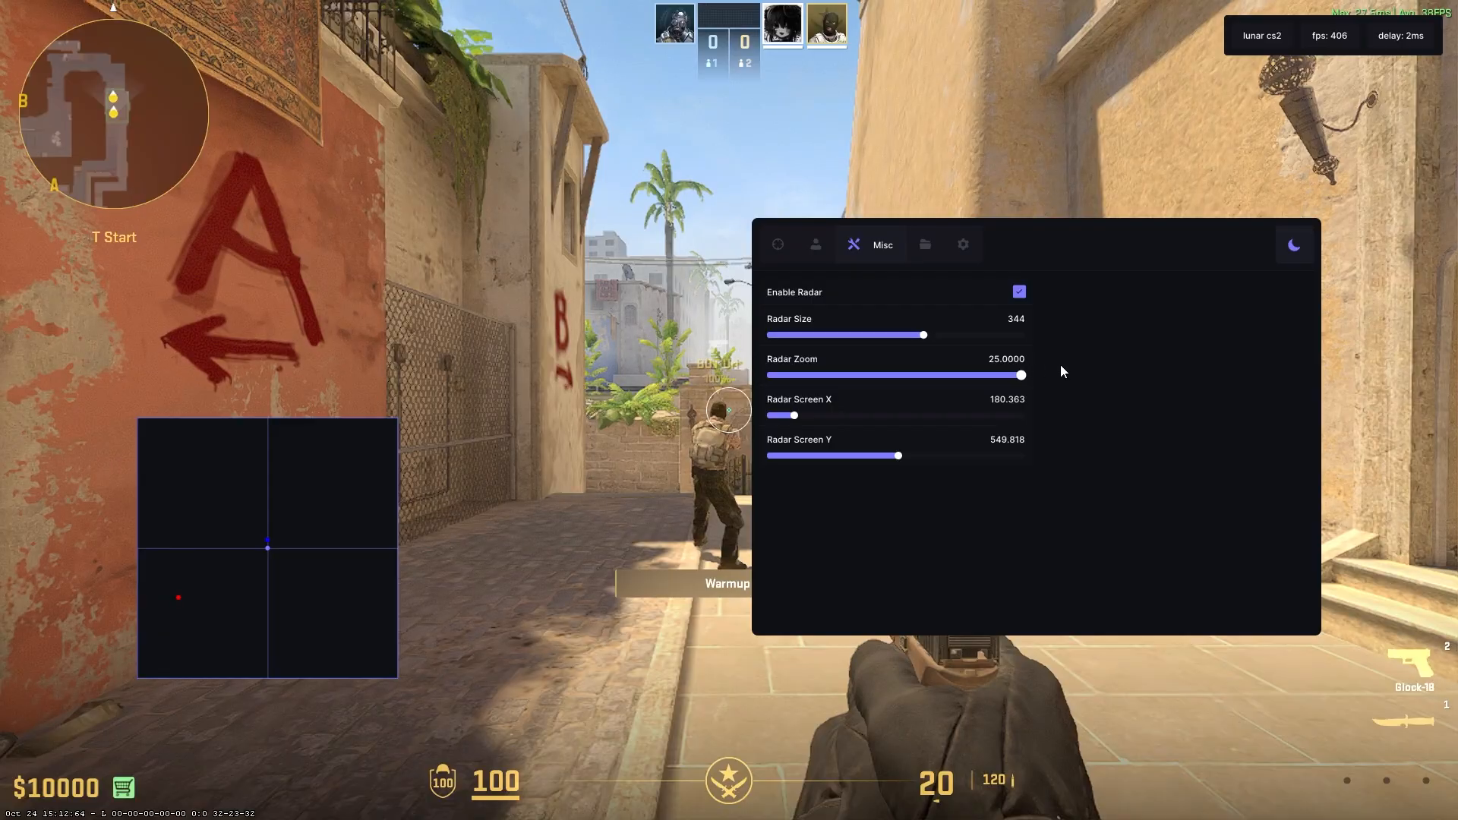
left_click_drag(1021, 376, 849, 375)
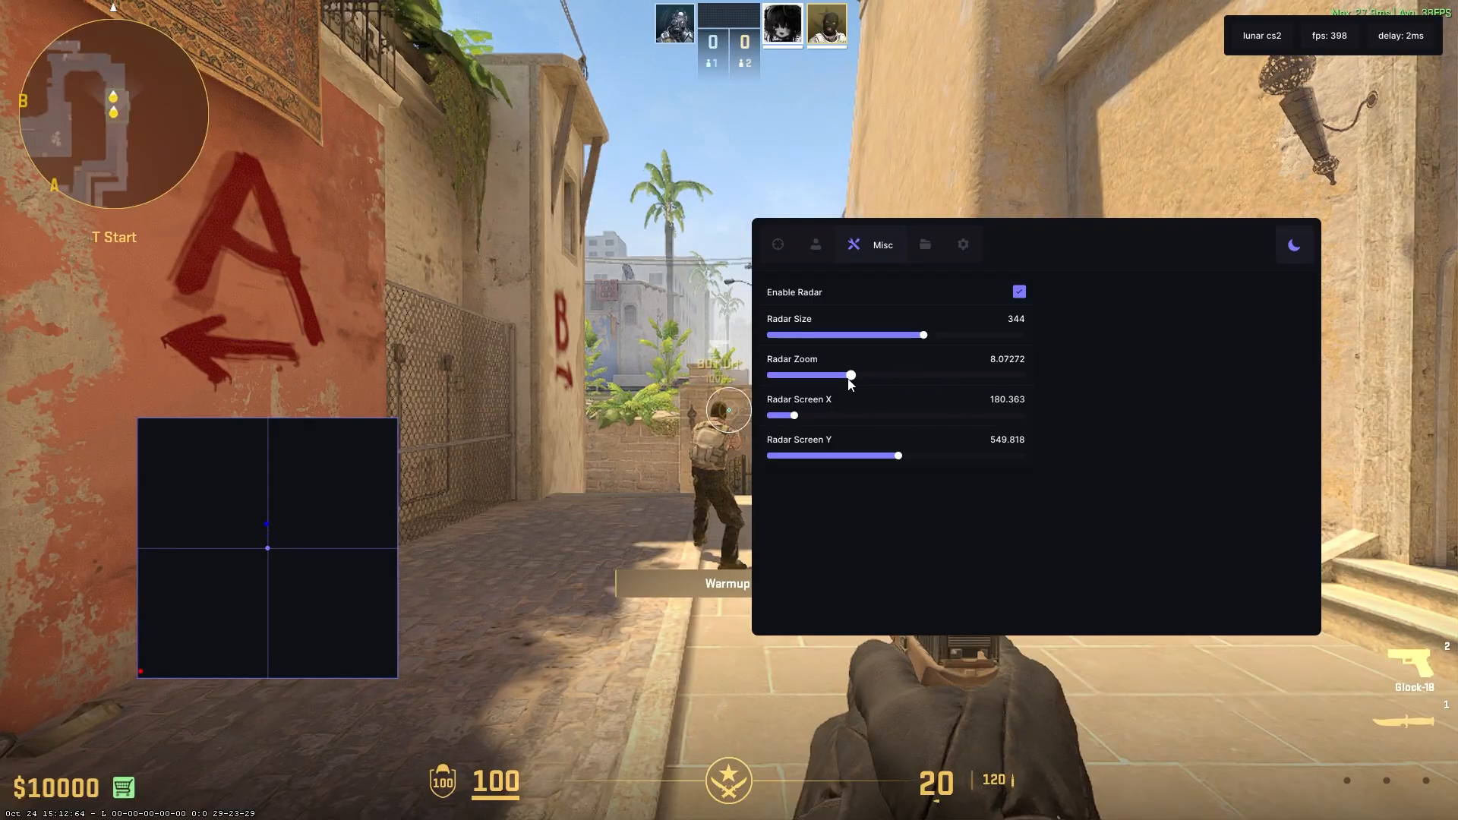